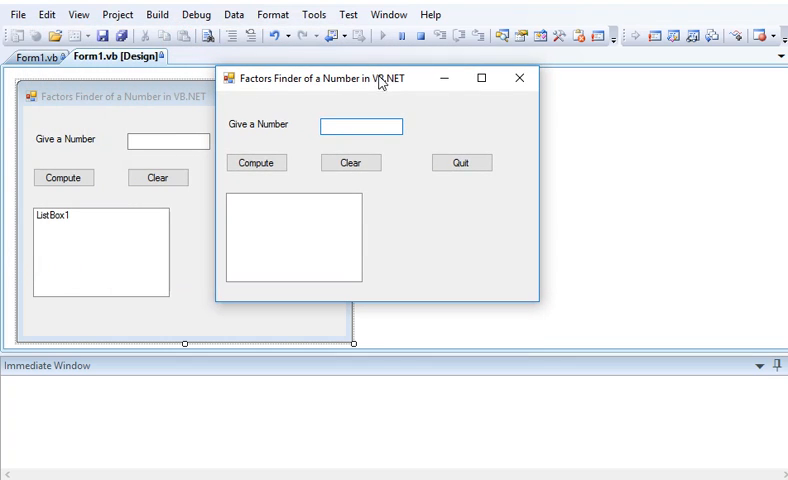
mouse_move(486, 127)
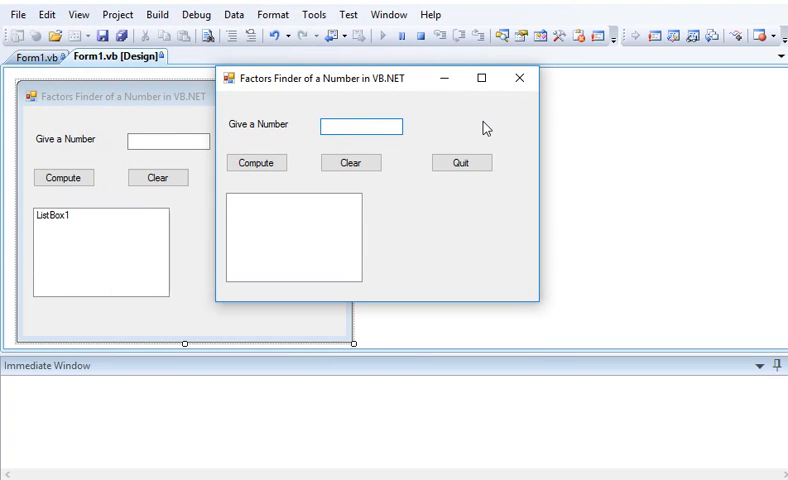
List the factors of 70 (2, 5, 7, 10, 14, 35, 70), then clear the results list.
text(70)
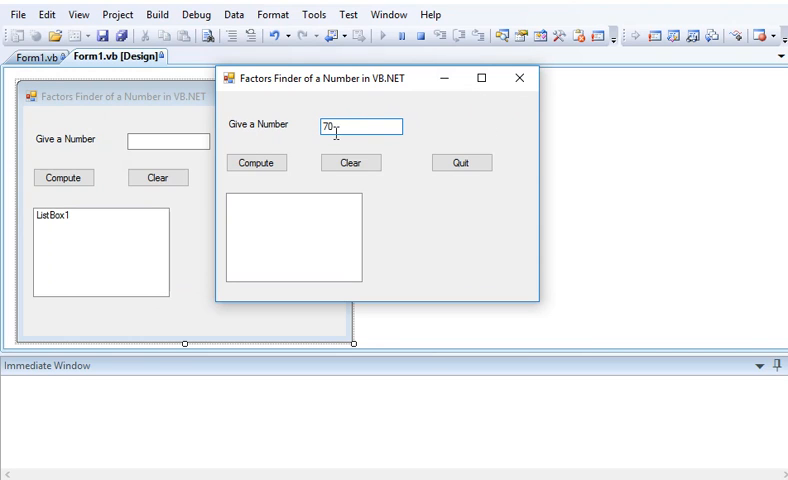
click(256, 162)
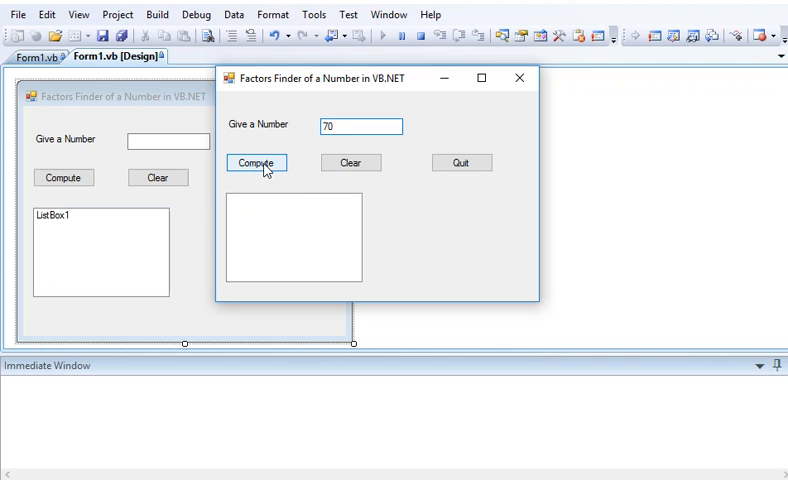
click(256, 162)
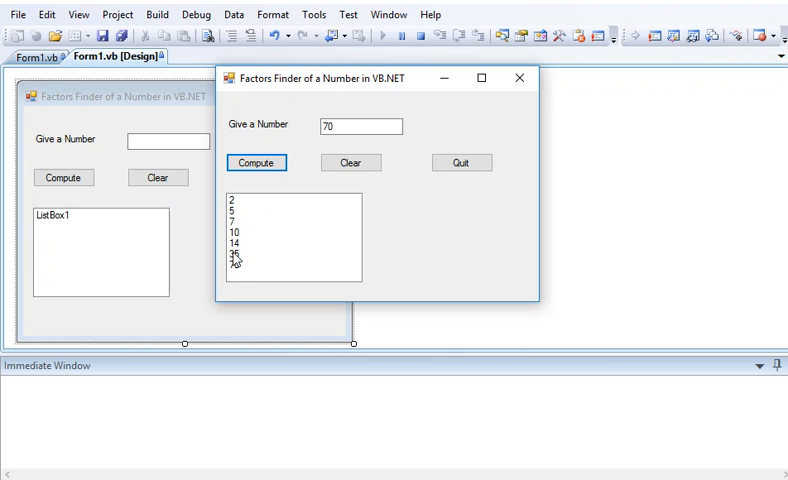
click(360, 126)
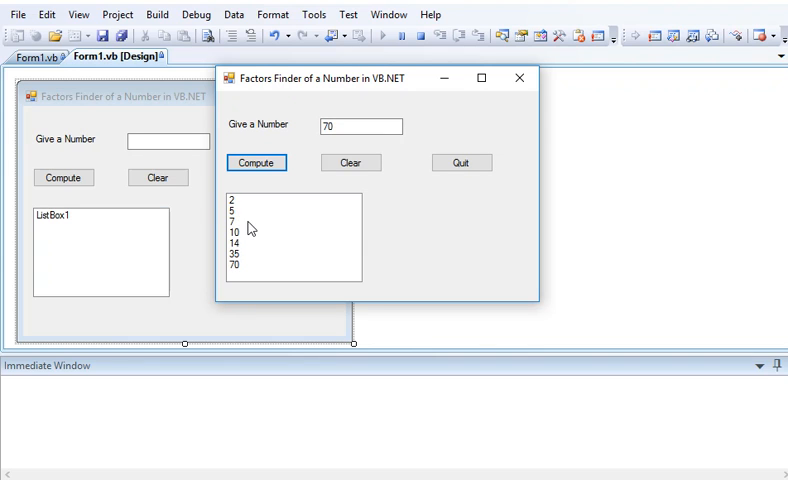
mouse_move(253, 265)
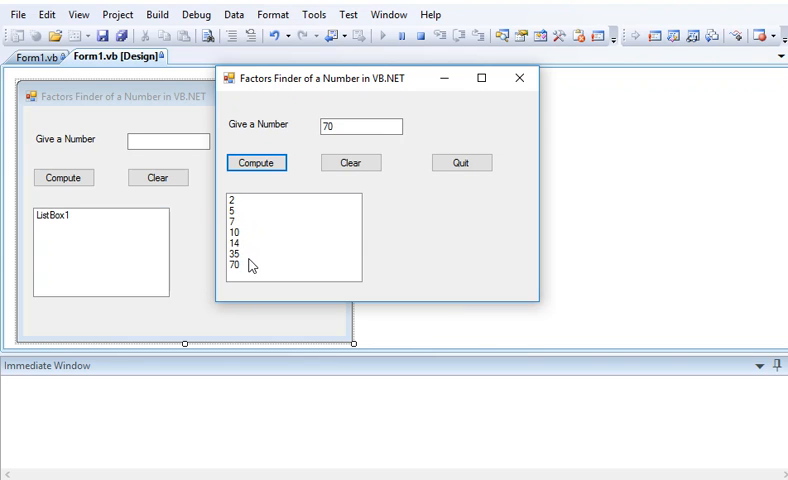
mouse_move(373, 282)
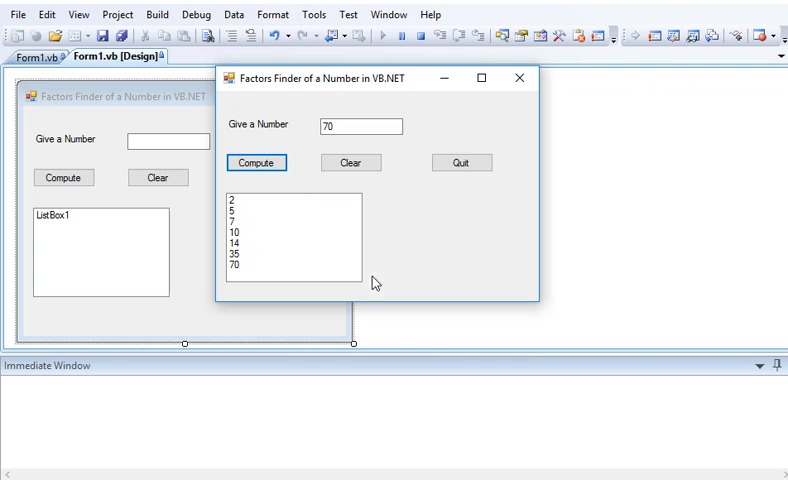
mouse_move(446, 274)
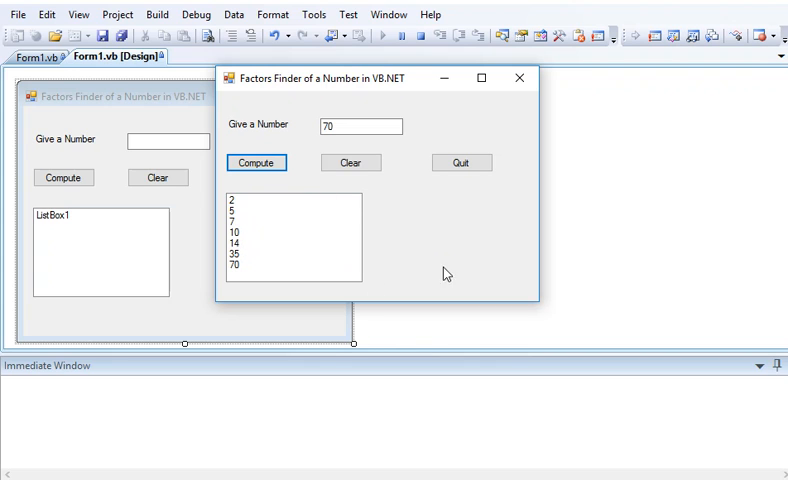
click(350, 162)
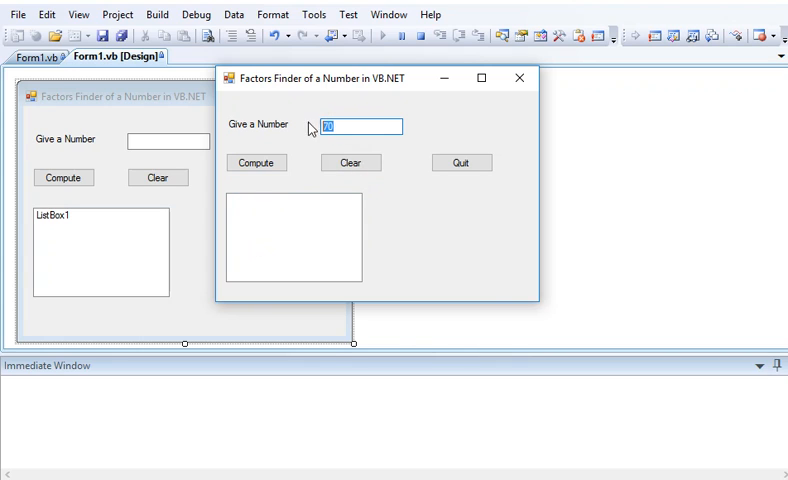
Replace the old number and list the factors of 40: 2, 4, 5, 8, 10, 20, 40.
key(Delete)
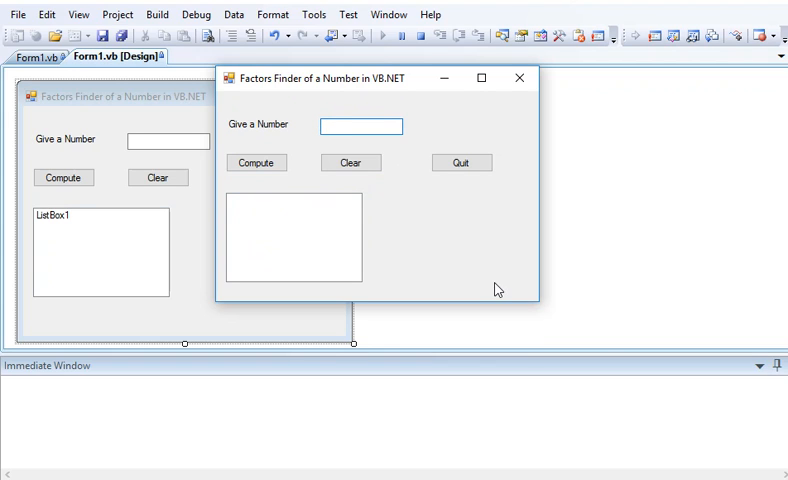
text(49)
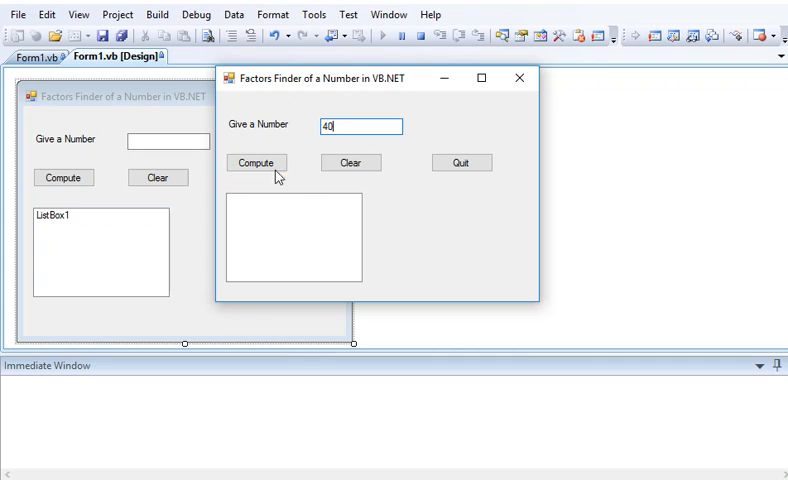
click(256, 162)
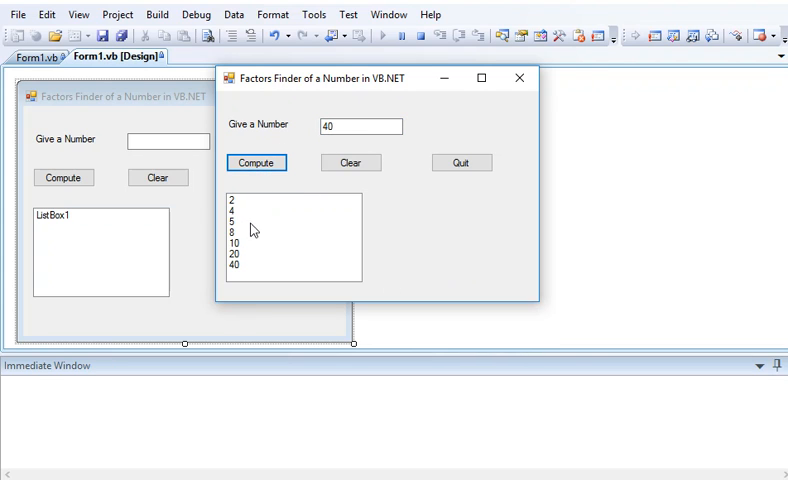
mouse_move(253, 251)
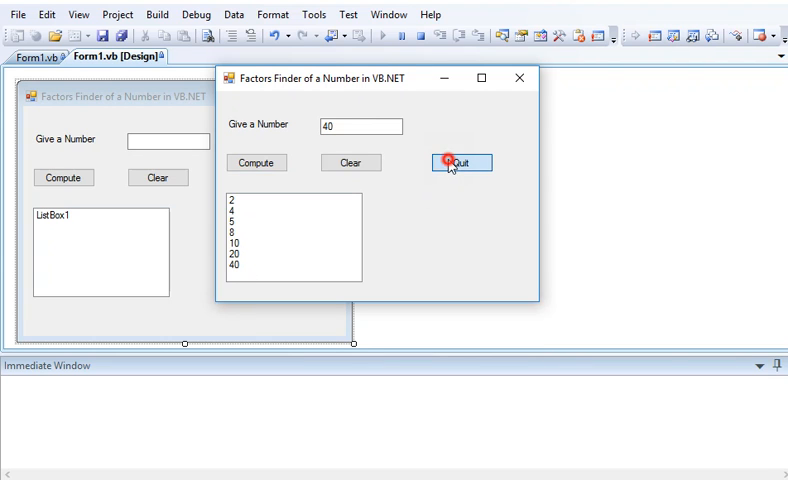
Quit the Factors Finder app and open Form1.vb code from the Compute button.
click(461, 162)
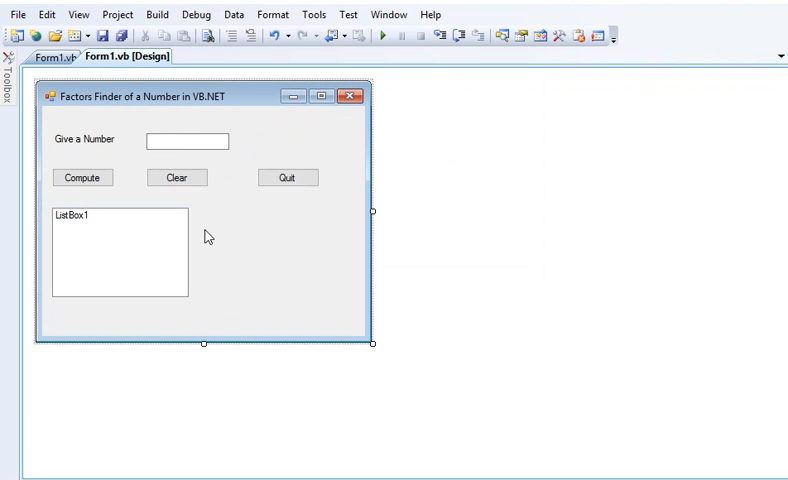
mouse_move(279, 245)
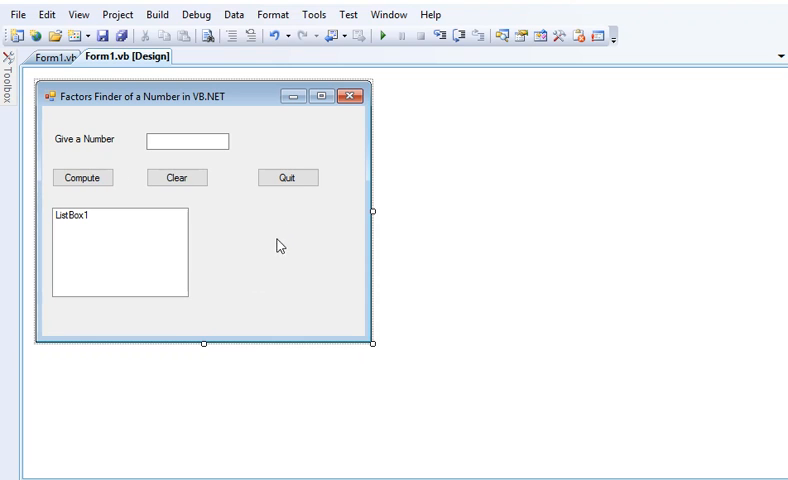
click(85, 139)
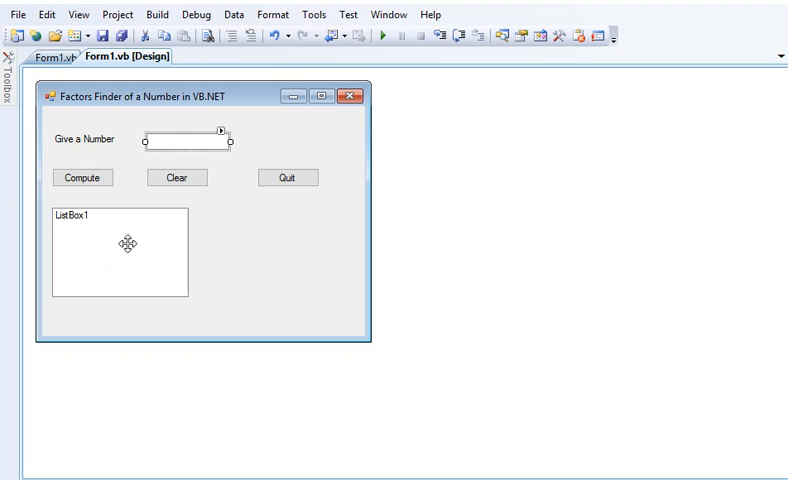
mouse_move(101, 177)
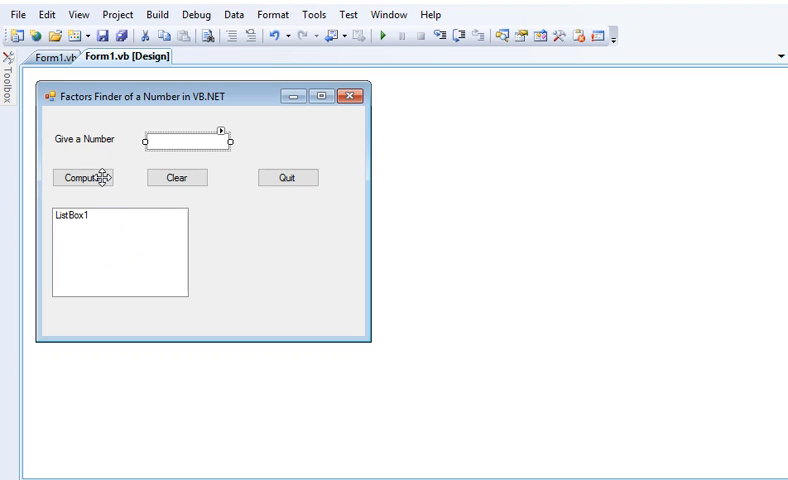
double_click(83, 177)
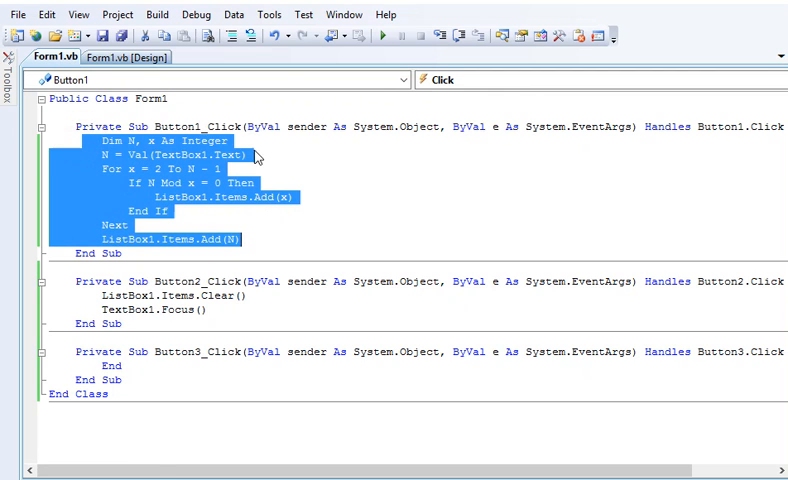
Open the Clear button's Button2_Click code and start a TextBox1 line after ListBox1.Items.Clear().
click(300, 168)
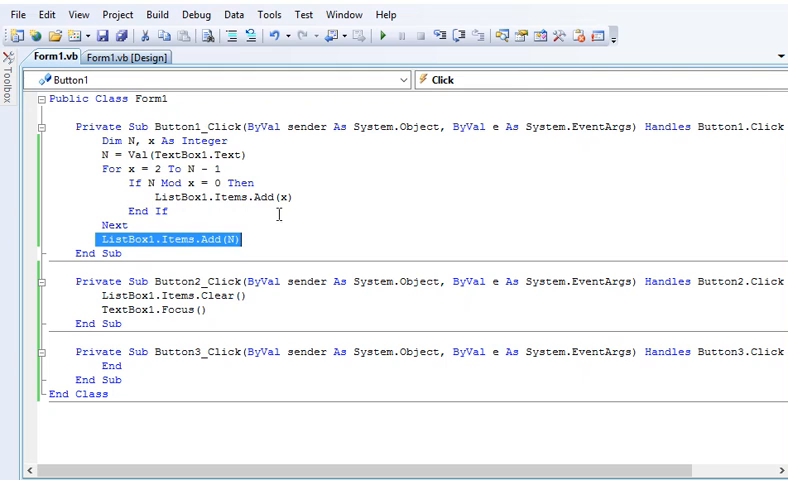
click(127, 57)
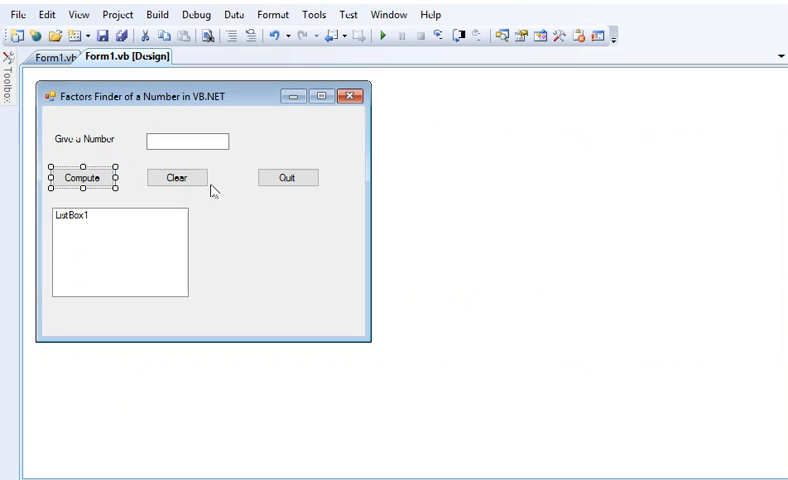
double_click(177, 177)
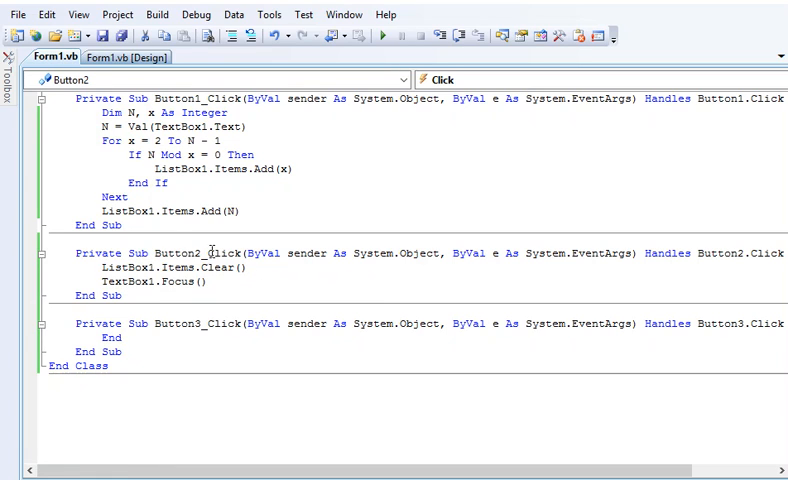
mouse_move(172, 278)
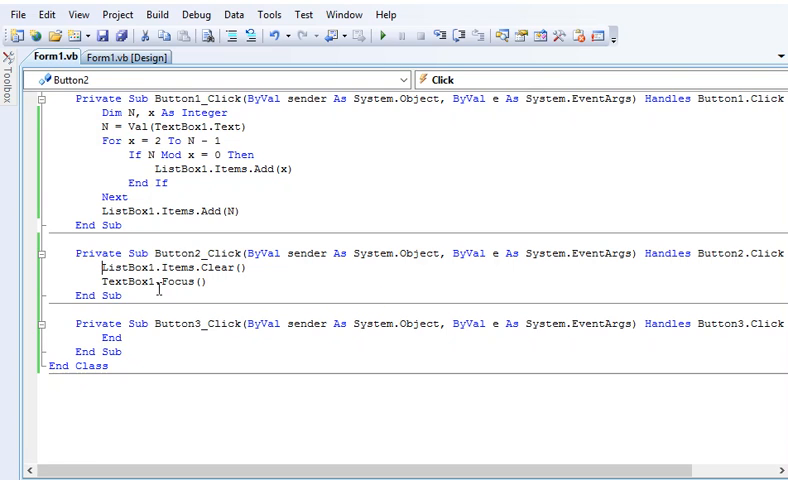
mouse_move(300, 285)
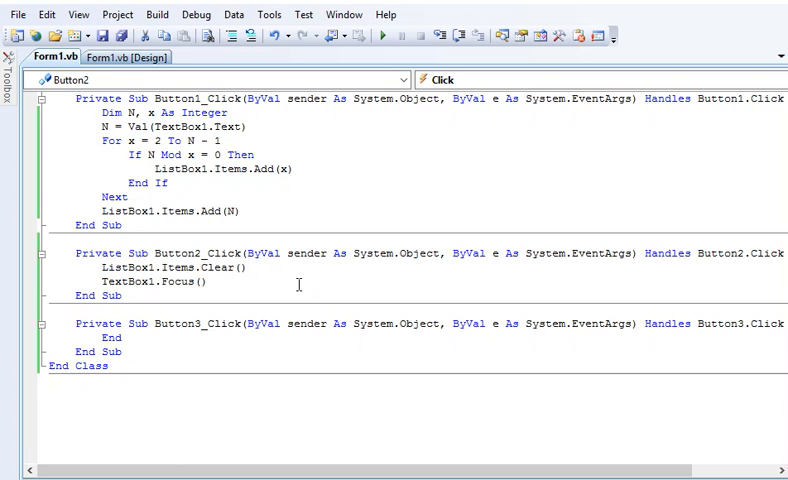
text(Texb)
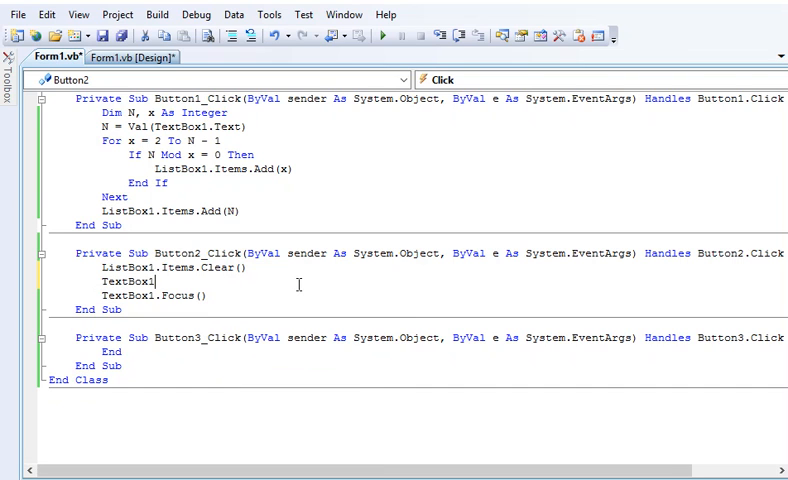
Complete the Clear handler line as TextBox1.Text = "" and commit the edit.
text(.text)
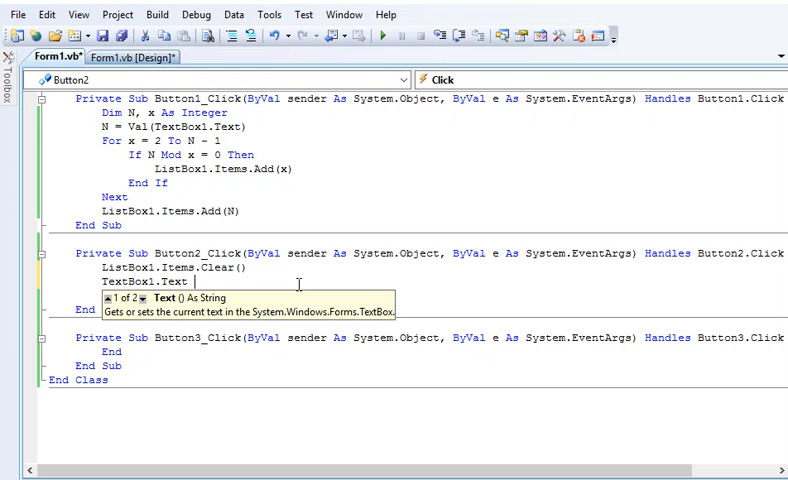
text(=)
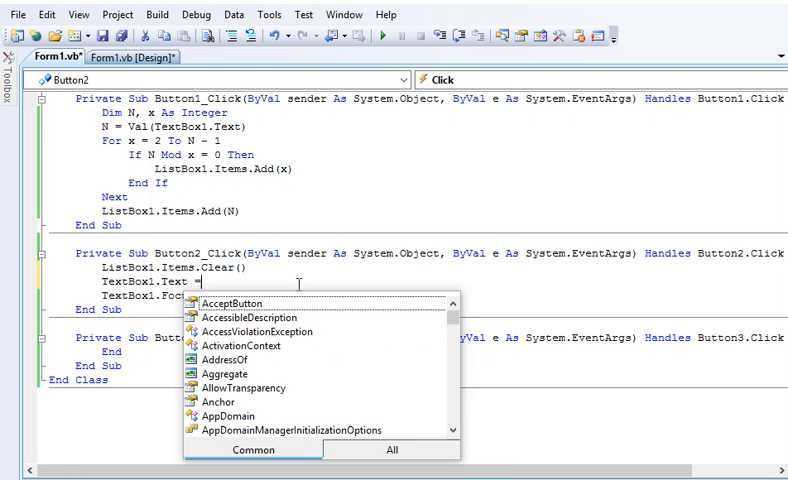
text("")
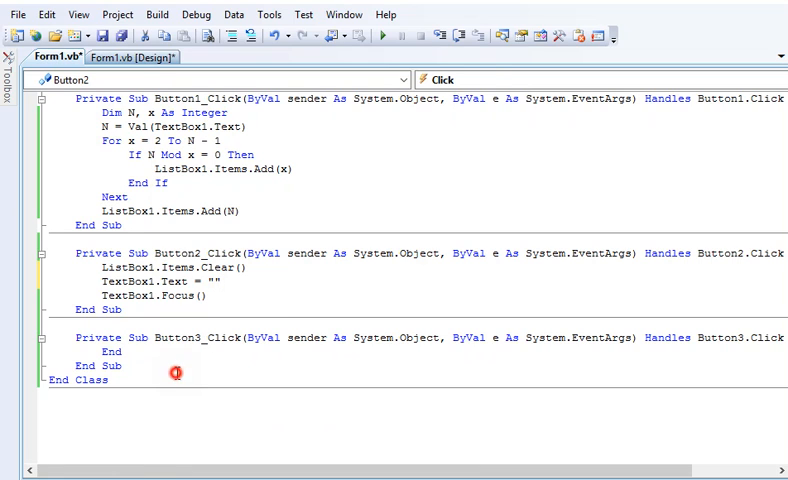
click(132, 57)
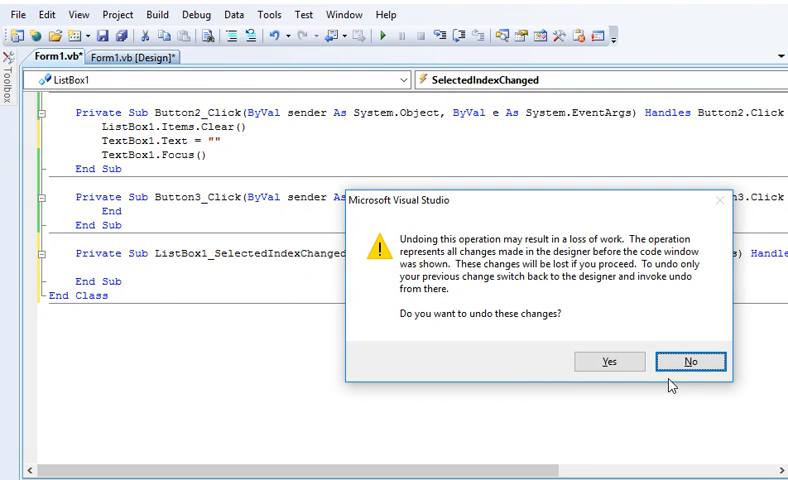
Decline the undo warning and delete the empty ListBox1_SelectedIndexChanged handler.
click(689, 361)
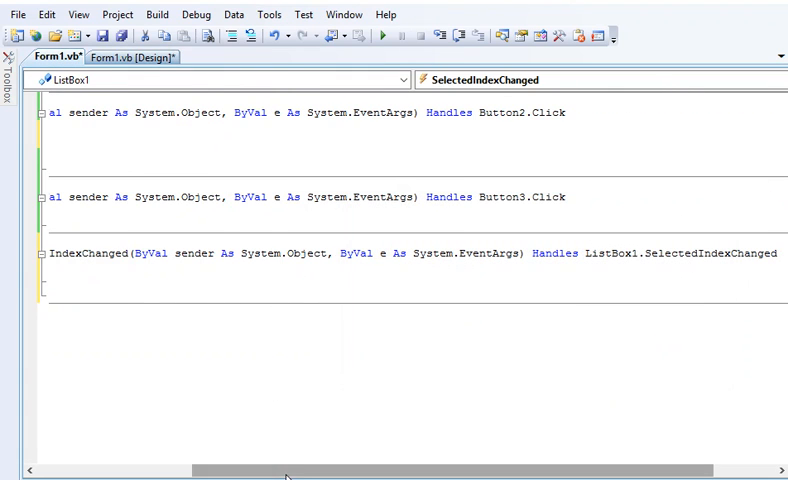
scroll(left, 3)
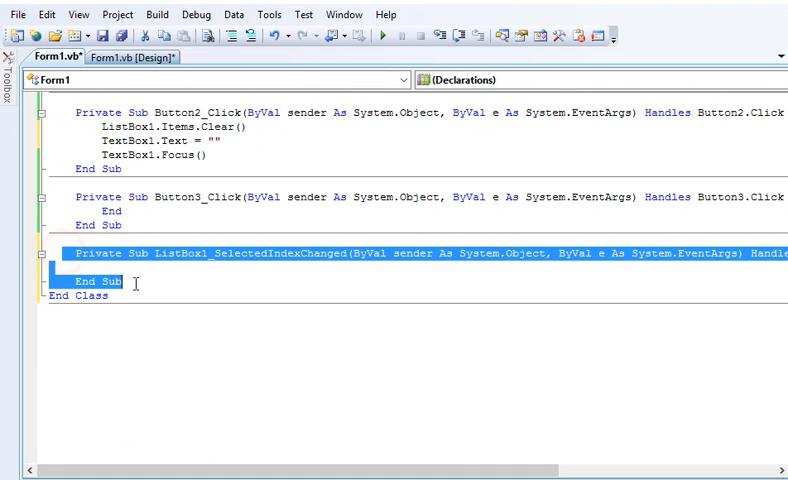
key(Delete)
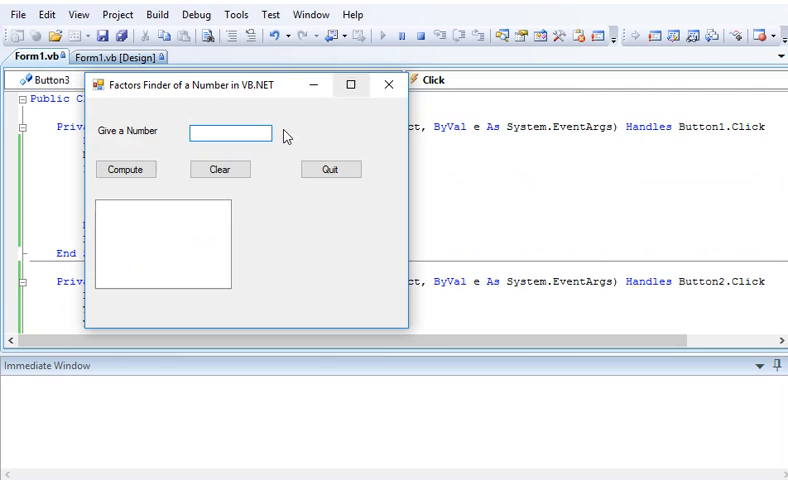
List the factors of 100, clear number and list, then list the factors of 200.
text(100)
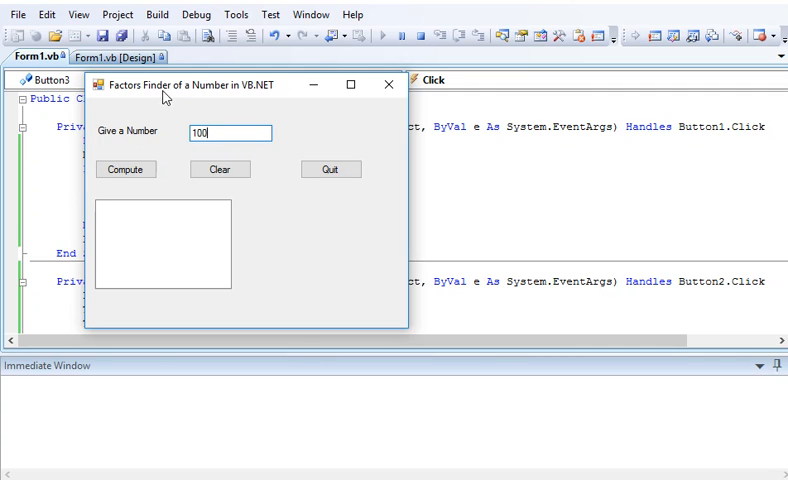
mouse_move(145, 161)
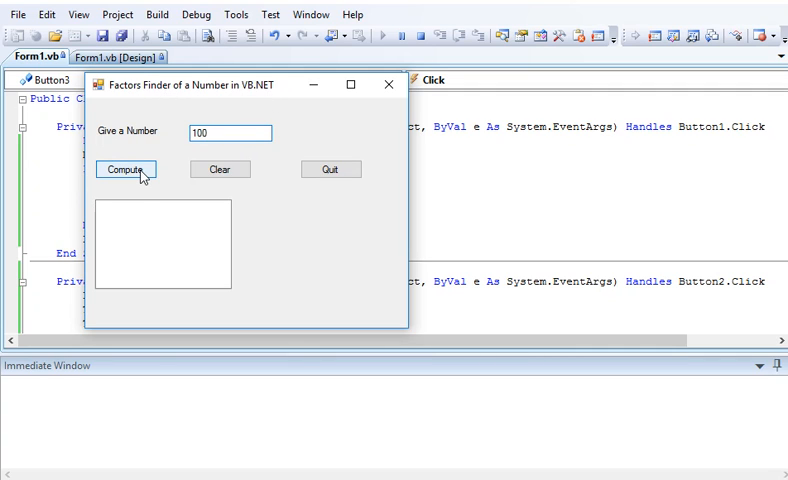
click(126, 169)
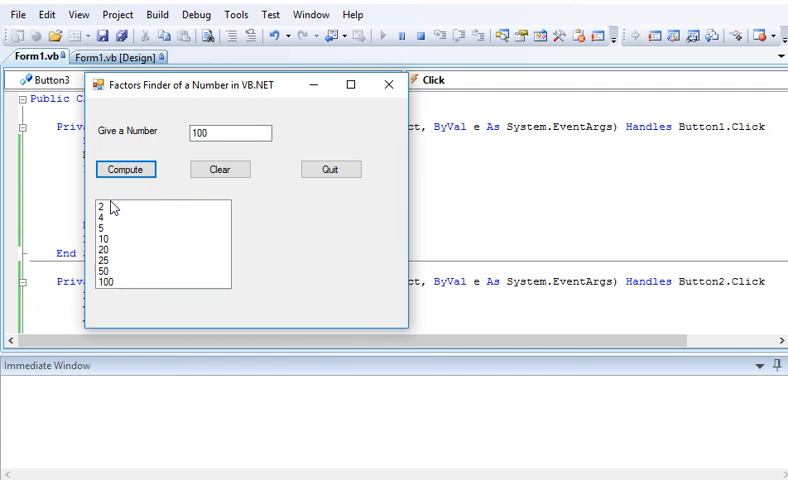
click(219, 169)
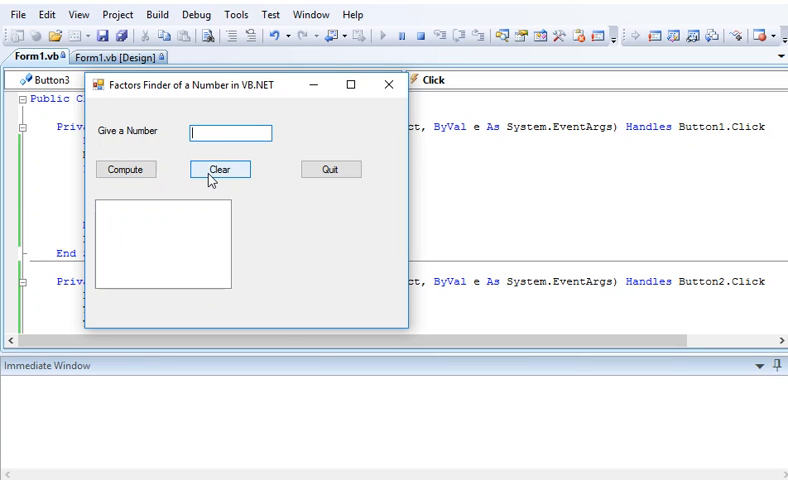
text(200)
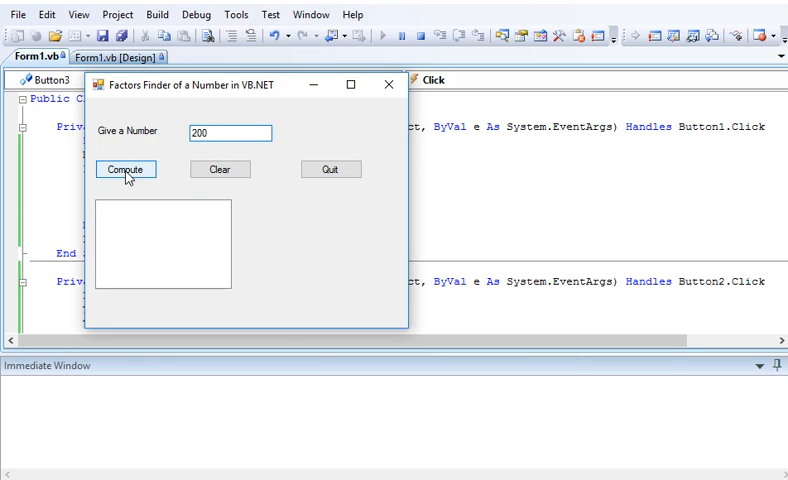
click(126, 169)
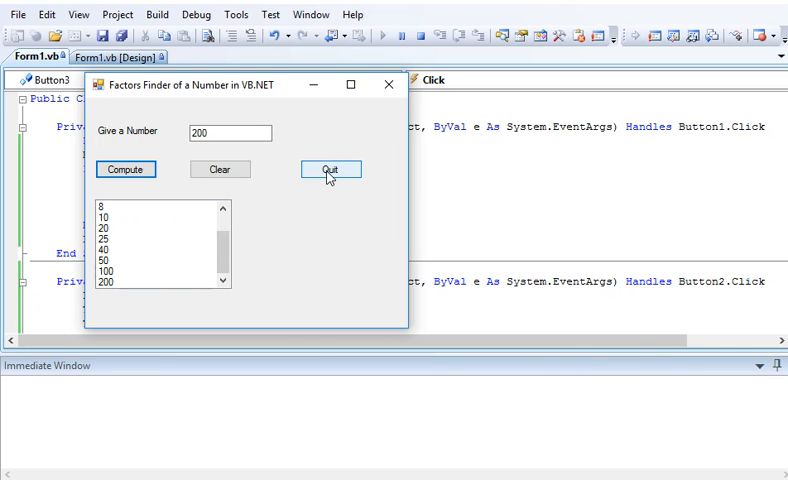
Quit the Factors Finder and restart it with Start Debugging.
click(330, 168)
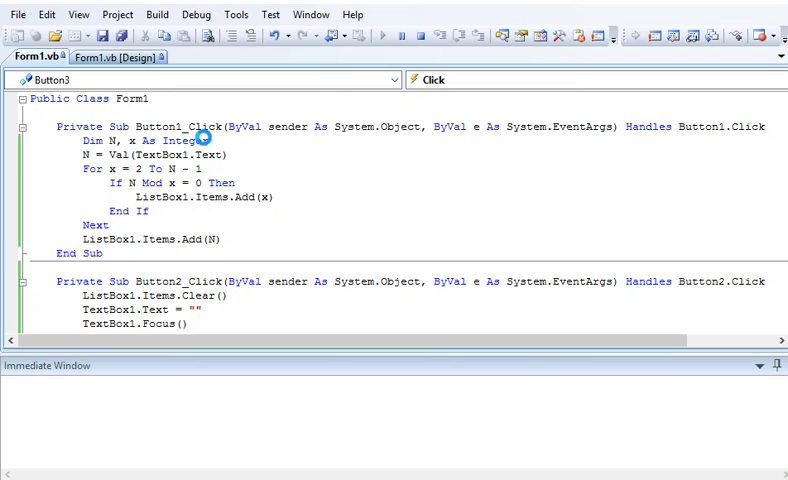
click(373, 36)
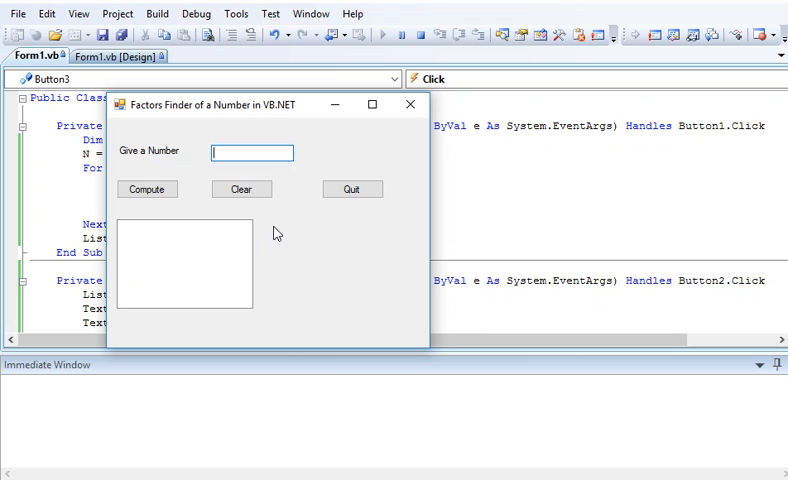
Compute the factors of 500, ending 100, 125, 250, 500.
text(500)
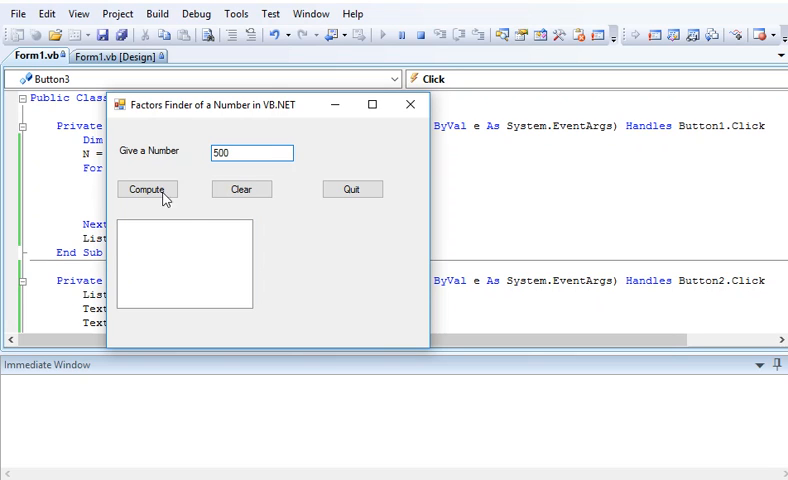
click(146, 189)
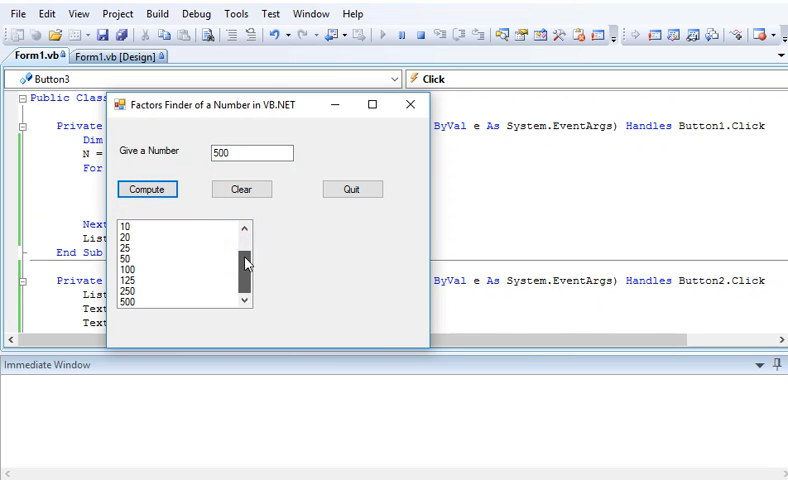